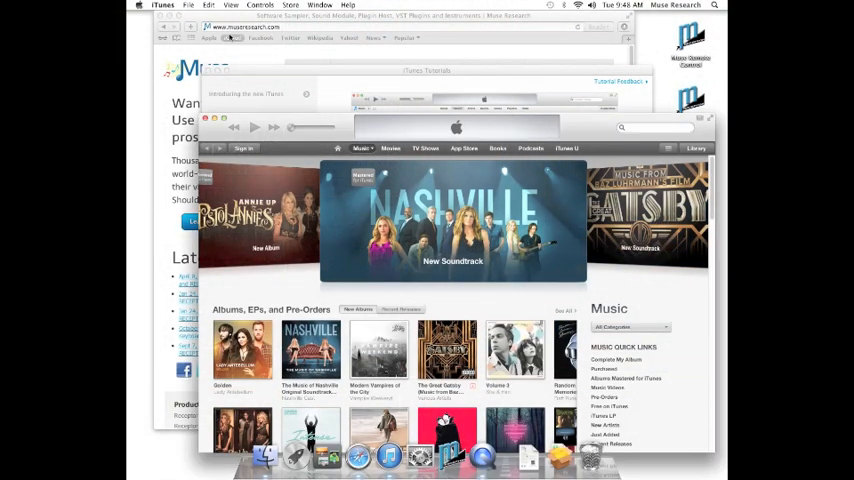
# Quit Safari so the iTunes store and Muse Research page are closed
pyautogui.click(162, 5)
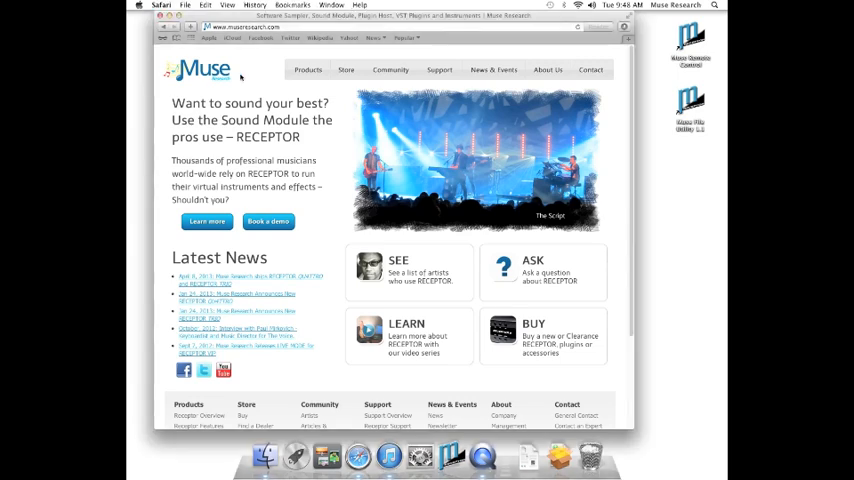
pyautogui.click(161, 5)
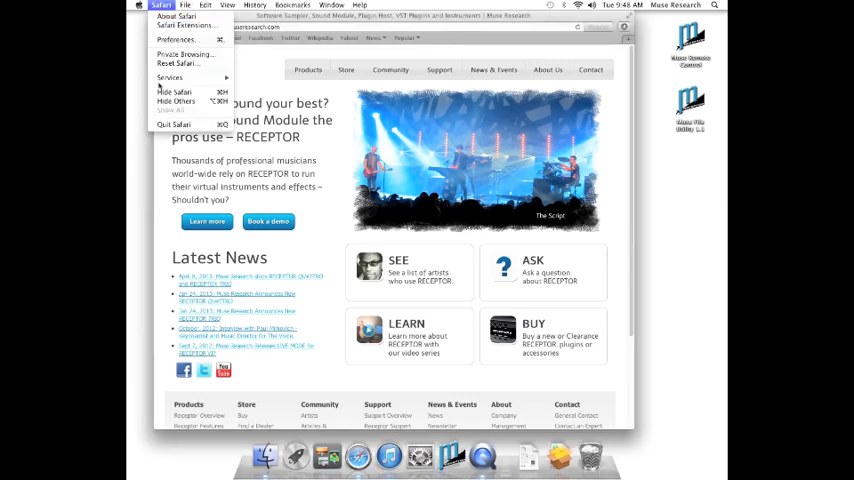
pyautogui.click(173, 124)
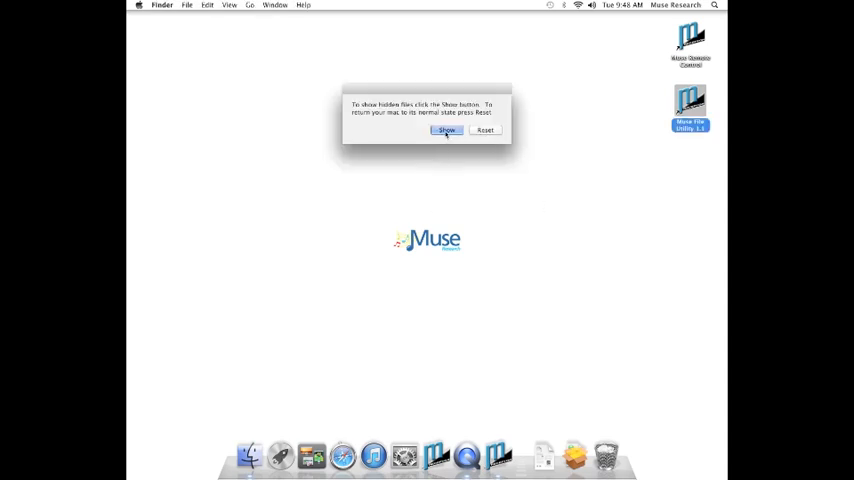
# Choose Show so the Mac's hidden files become visible
pyautogui.click(446, 130)
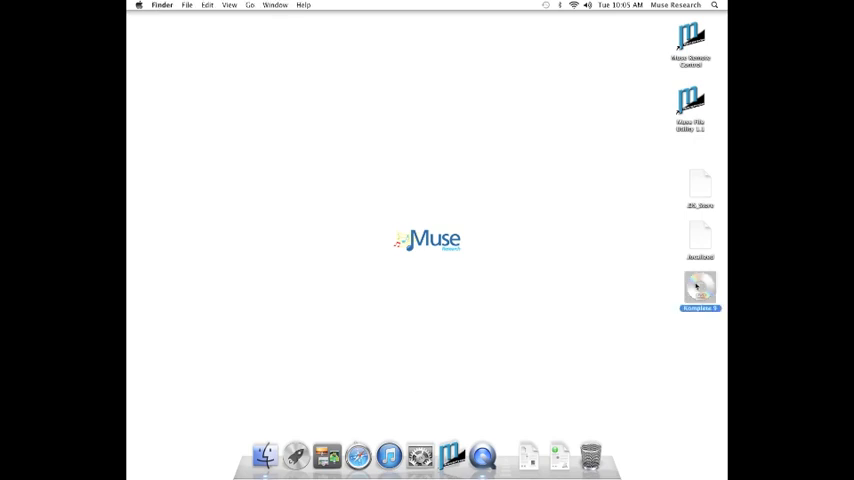
# Open the Komplete 9 disc from the desktop to list its installer packages
pyautogui.doubleClick(699, 290)
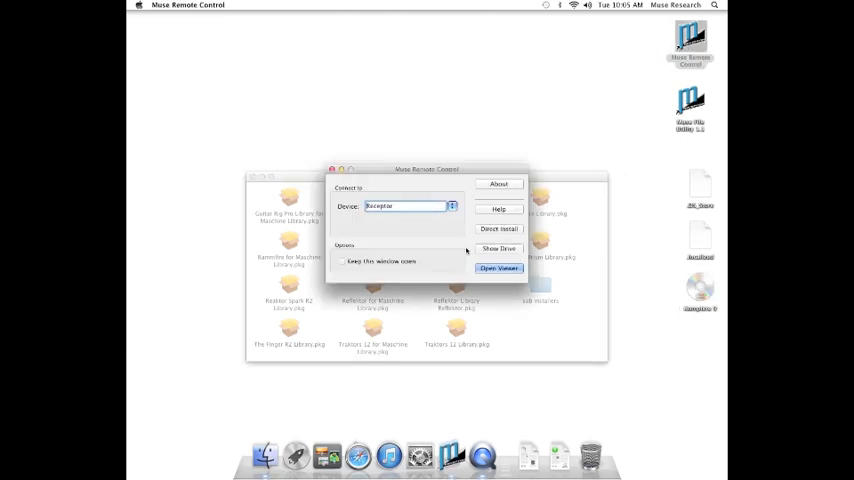
# Show the Receptor drive, open Drop Installers Here and select all Komplete 9 disc files
pyautogui.click(498, 268)
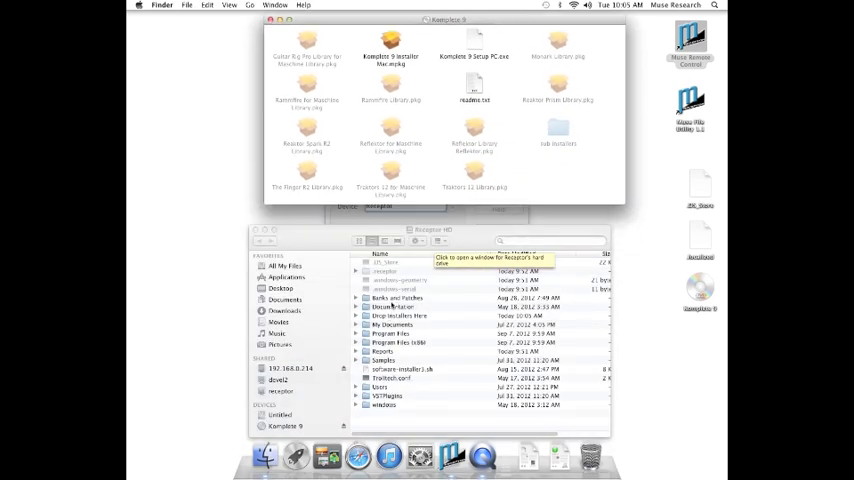
pyautogui.doubleClick(398, 316)
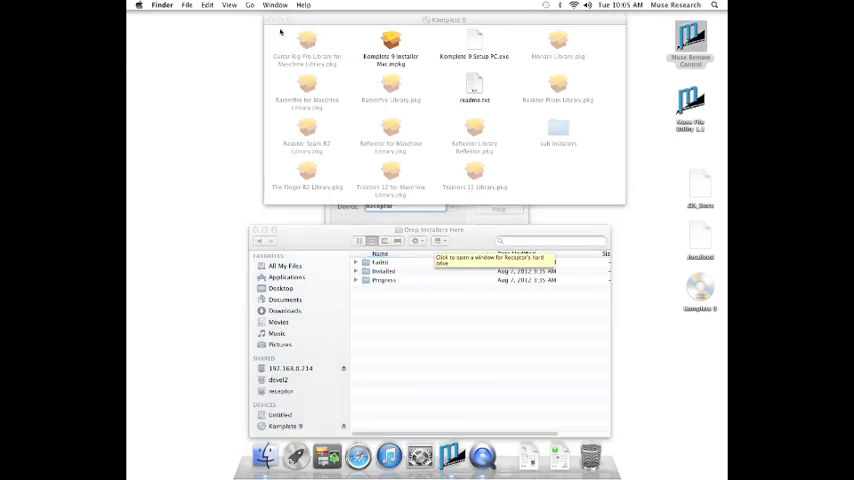
pyautogui.press('cmd+a')
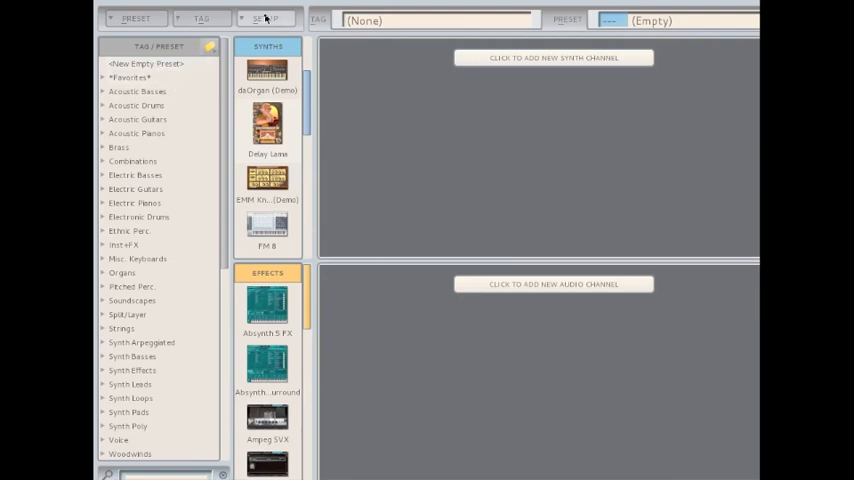
# Go to Setup and show the Software Manager's Plugins list
pyautogui.click(263, 18)
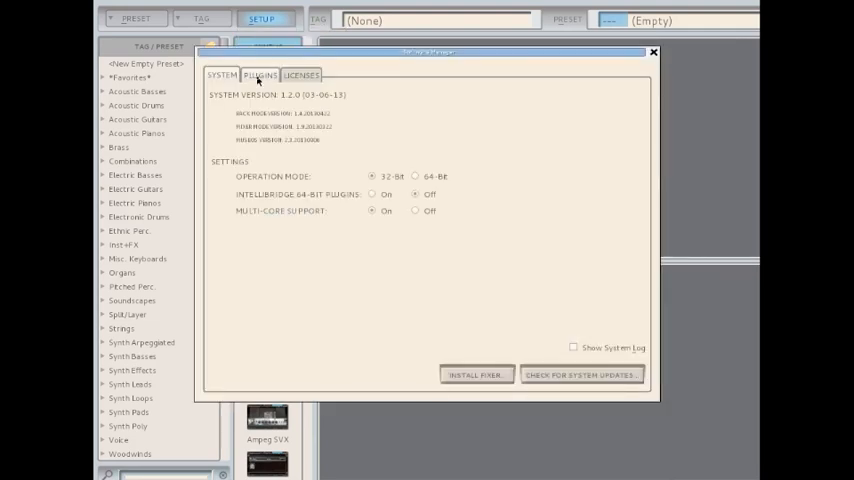
pyautogui.click(260, 75)
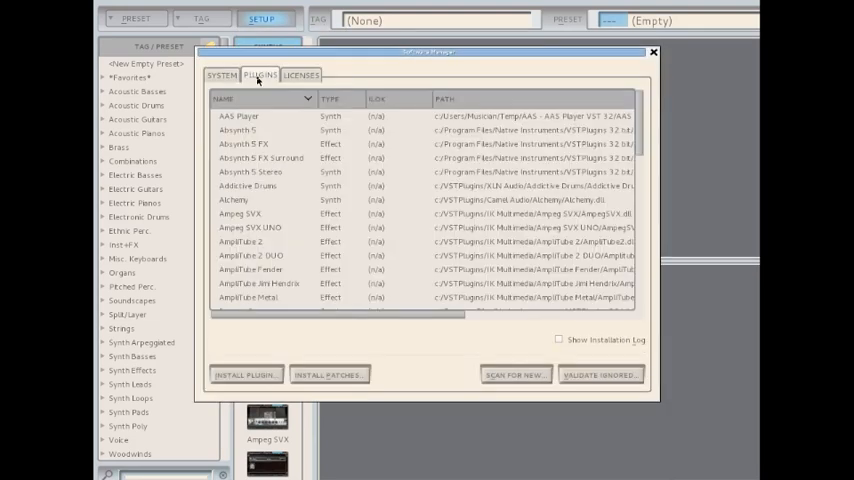
pyautogui.moveTo(255, 328)
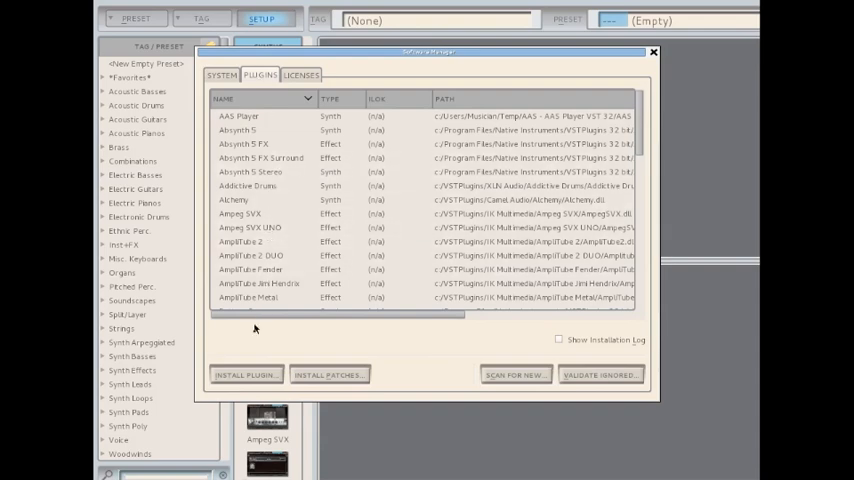
# Run the komplete9 run installer found in the Drop Installers Here folder via Install Plugin
pyautogui.click(245, 375)
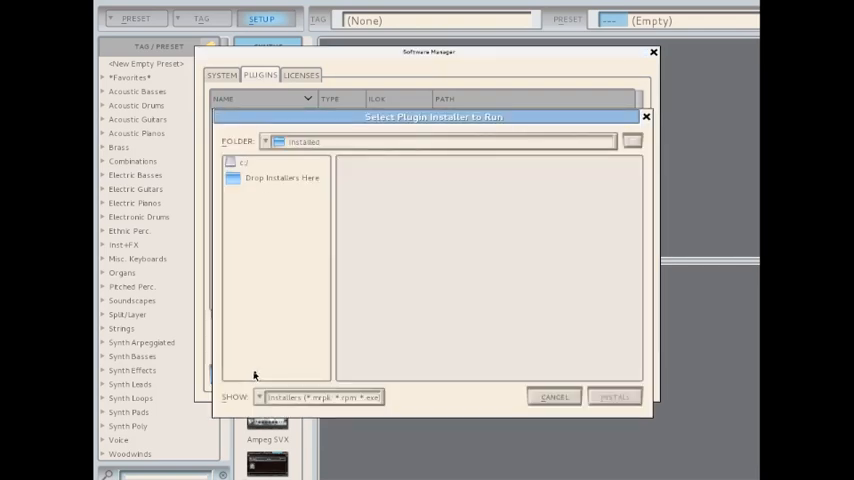
pyautogui.moveTo(271, 180)
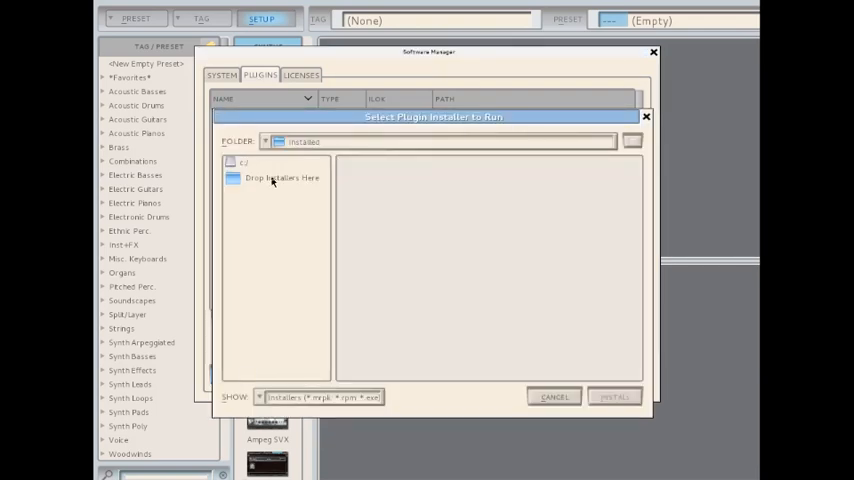
pyautogui.doubleClick(283, 177)
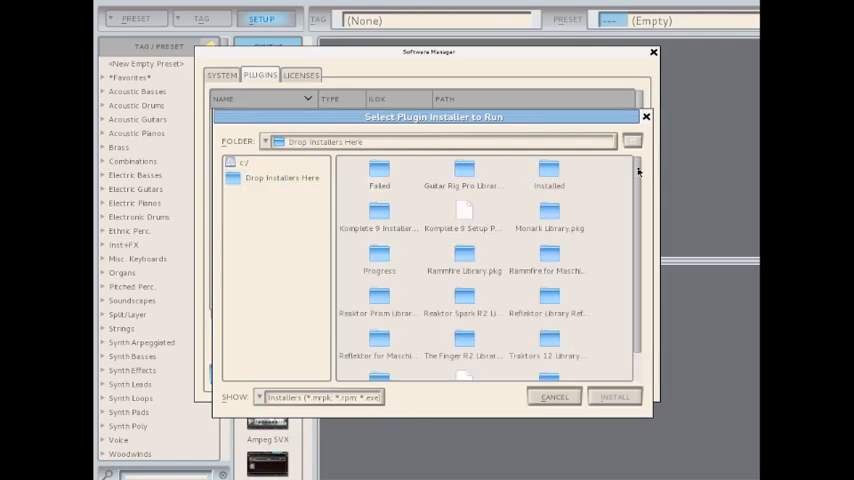
pyautogui.scroll(-3)
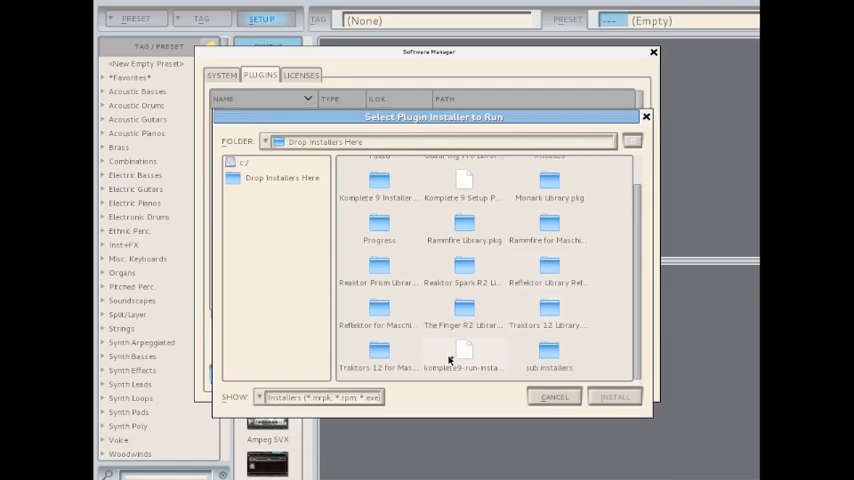
pyautogui.click(463, 355)
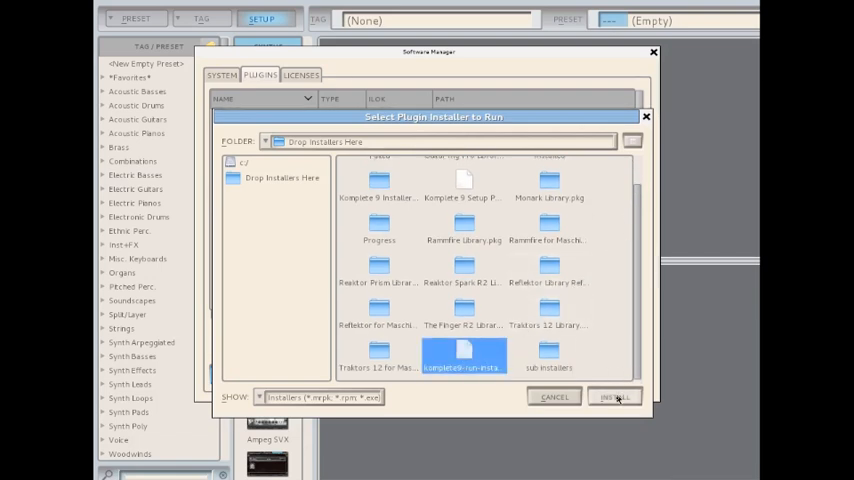
pyautogui.click(614, 397)
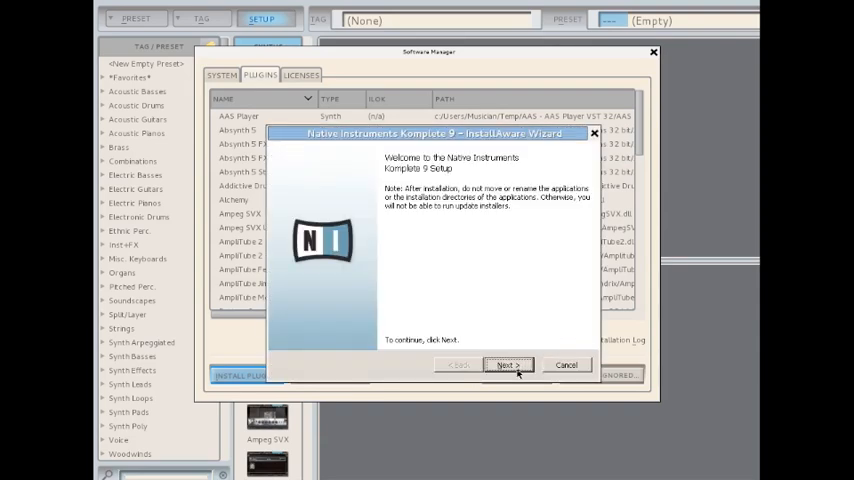
# Accept the license and advance the wizard keeping default applications, install, VST and library folders
pyautogui.click(507, 364)
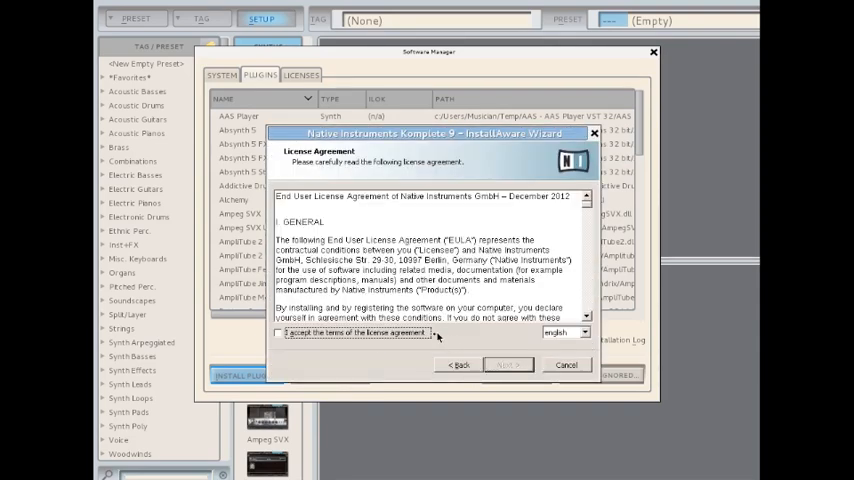
pyautogui.click(278, 332)
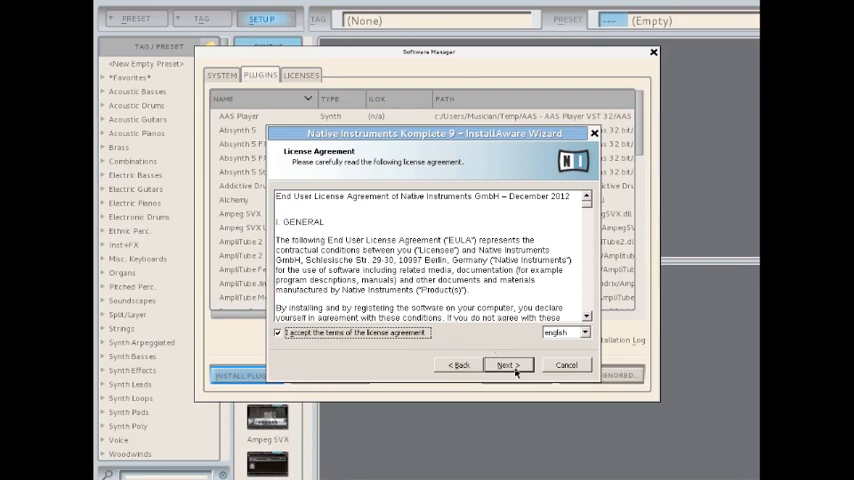
pyautogui.click(506, 364)
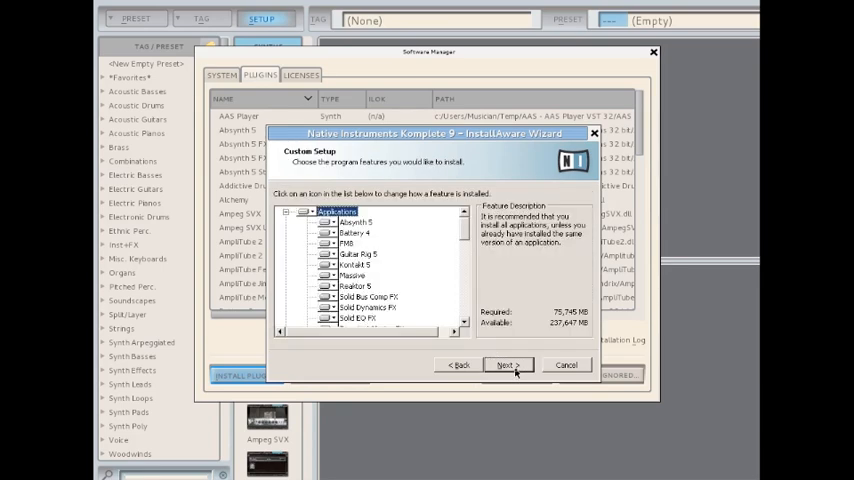
pyautogui.click(505, 364)
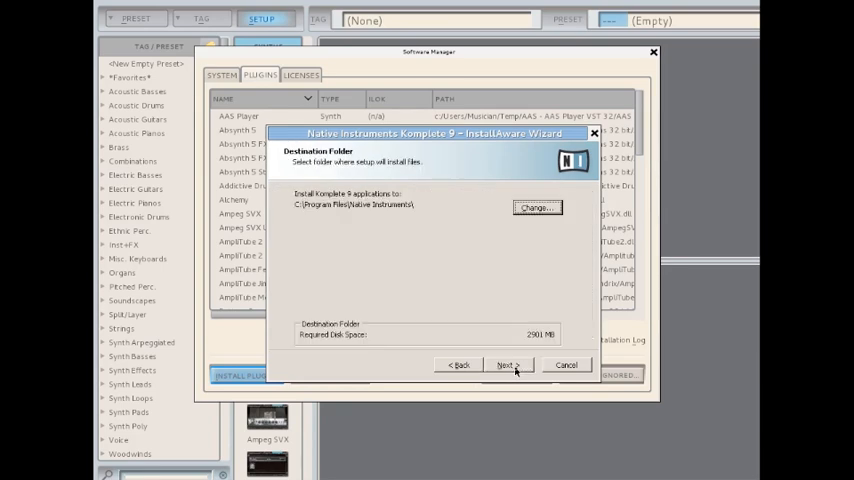
pyautogui.click(508, 364)
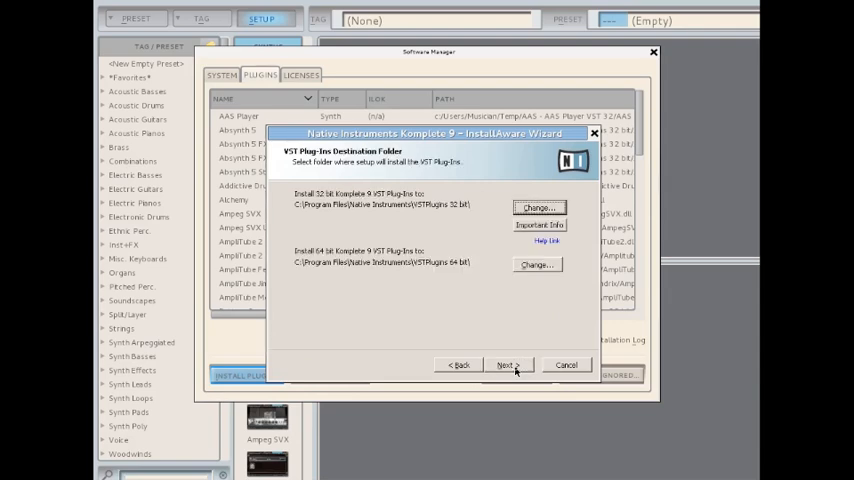
pyautogui.click(508, 364)
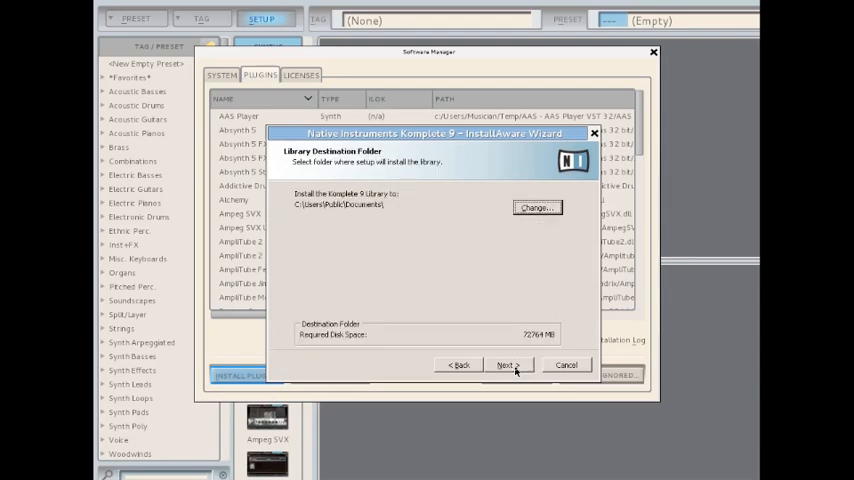
pyautogui.click(508, 364)
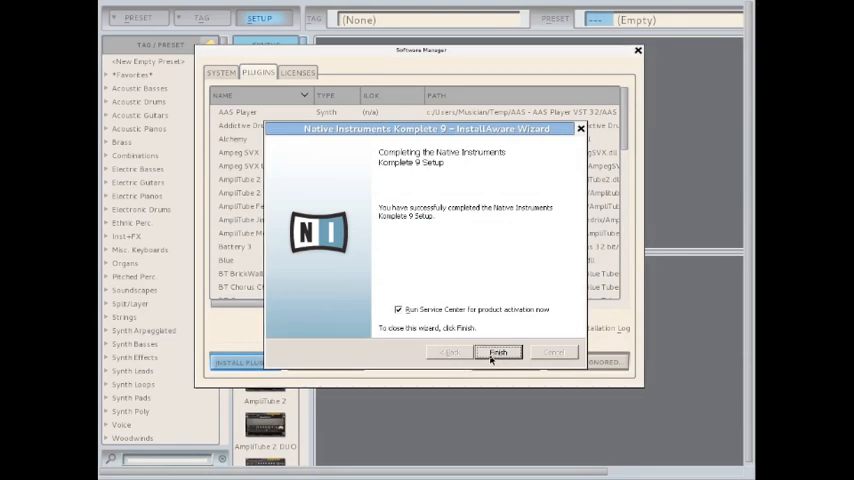
# Finish the installer, dismiss the status dialog and run Scan For New plugins
pyautogui.click(497, 352)
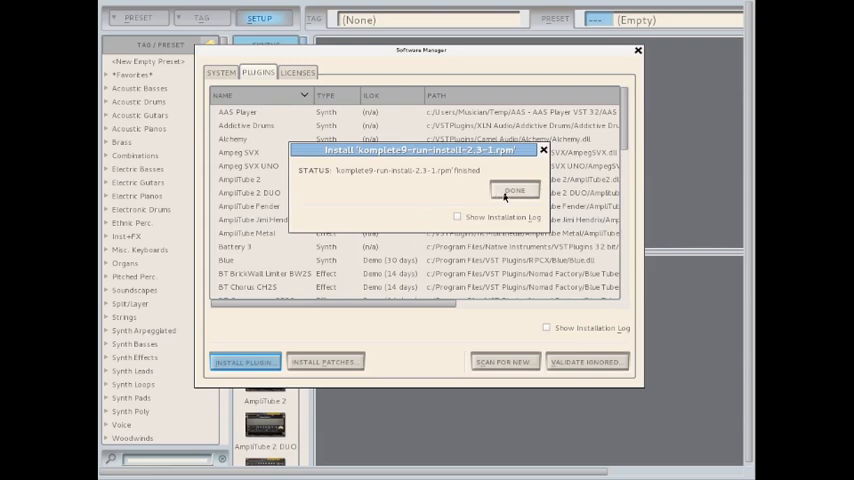
pyautogui.click(514, 191)
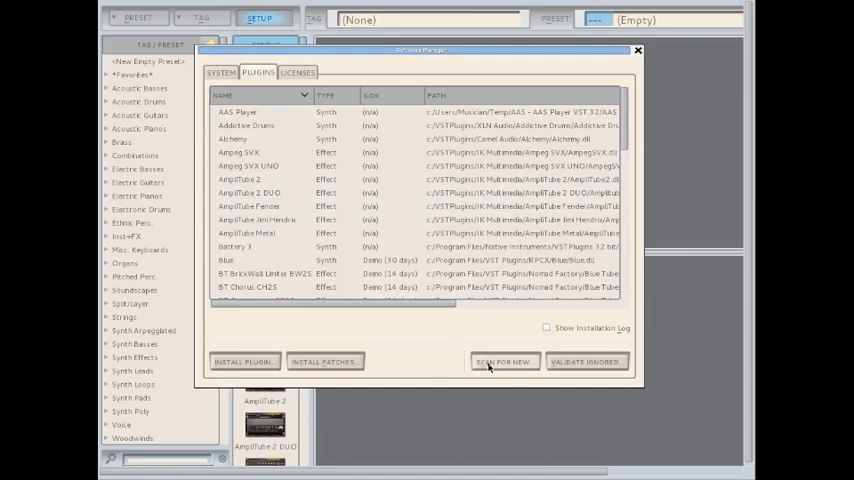
pyautogui.click(504, 361)
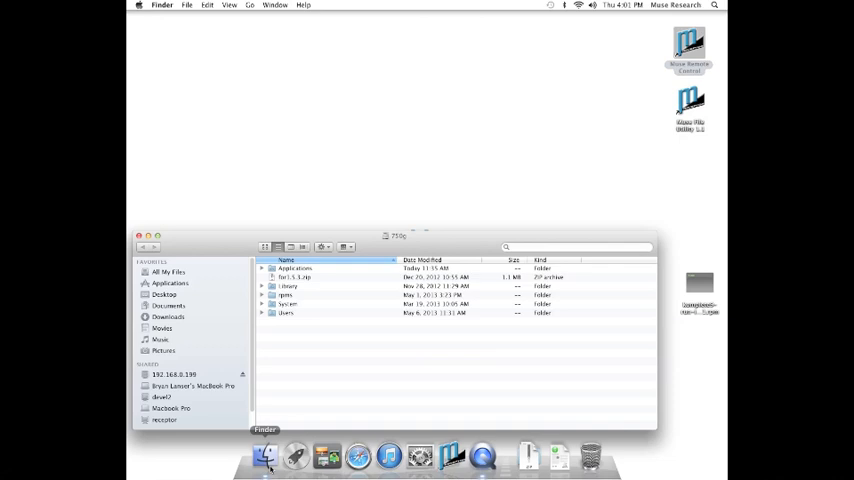
# Open the Users folder in the Finder window
pyautogui.click(286, 313)
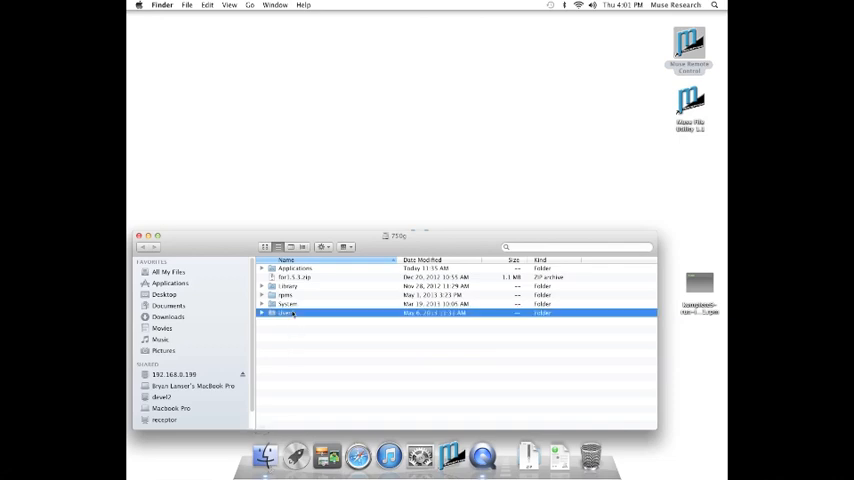
pyautogui.doubleClick(287, 313)
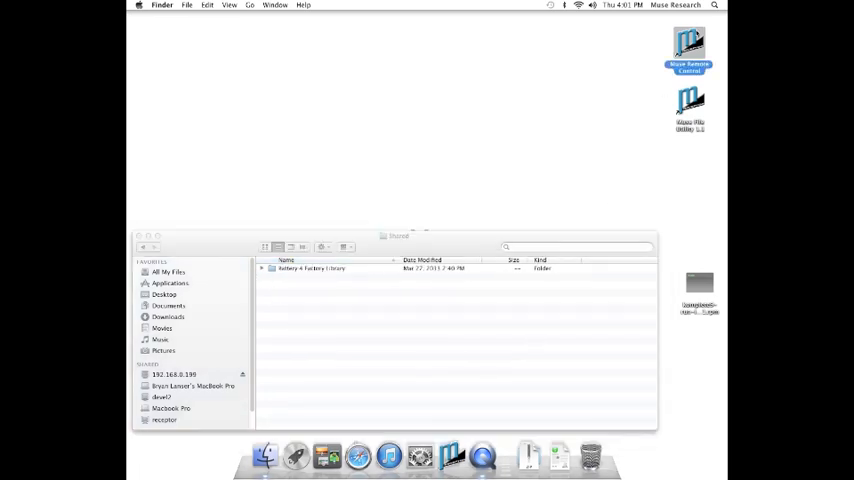
# Launch Muse Remote Control, show the Receptor drive, open Users and expand Battery 4 Factory Library
pyautogui.doubleClick(689, 47)
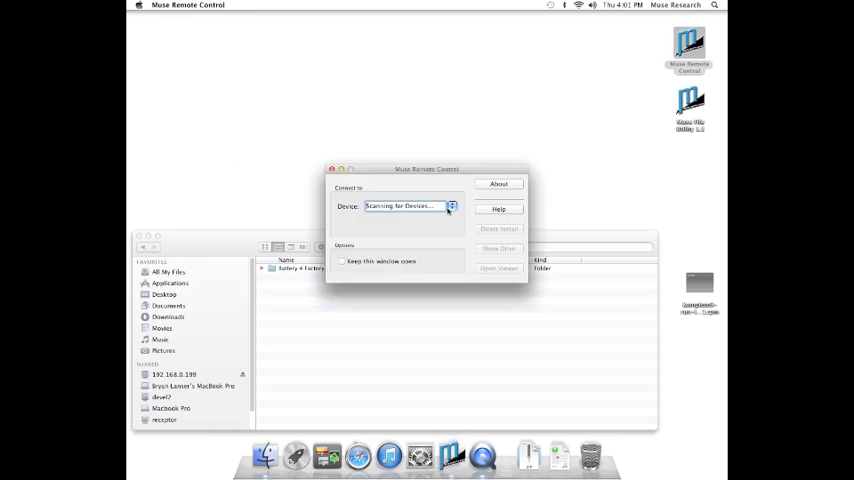
pyautogui.click(405, 206)
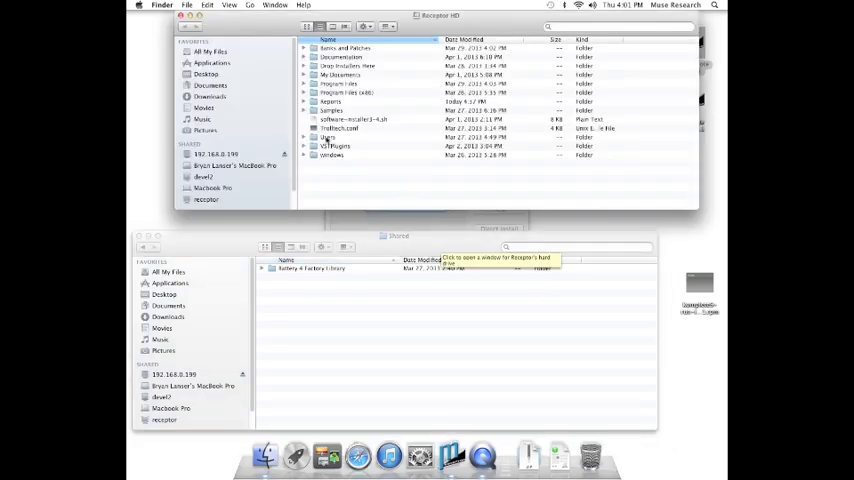
pyautogui.doubleClick(326, 137)
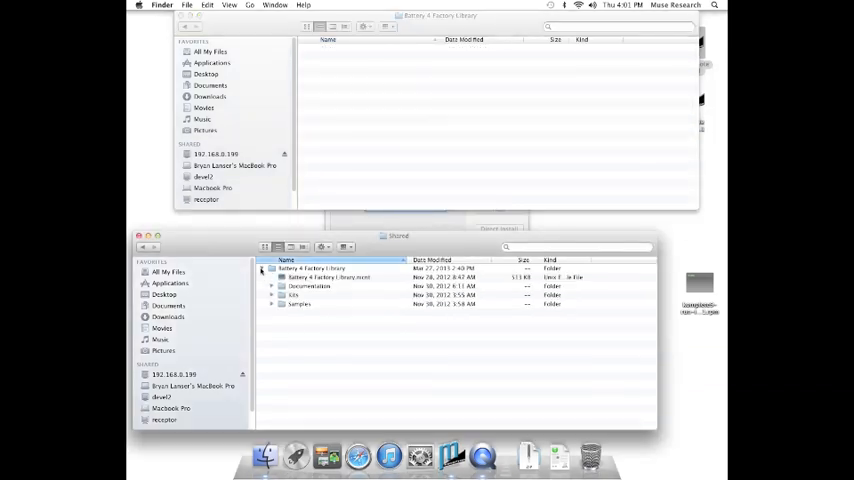
pyautogui.click(300, 304)
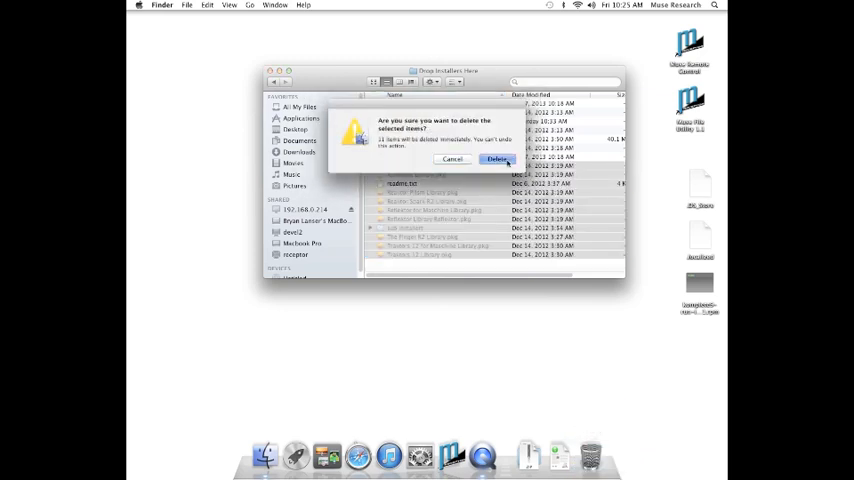
# Delete the installer packages from Drop Installers Here, confirming both dialogs, leaving the status folders
pyautogui.click(498, 160)
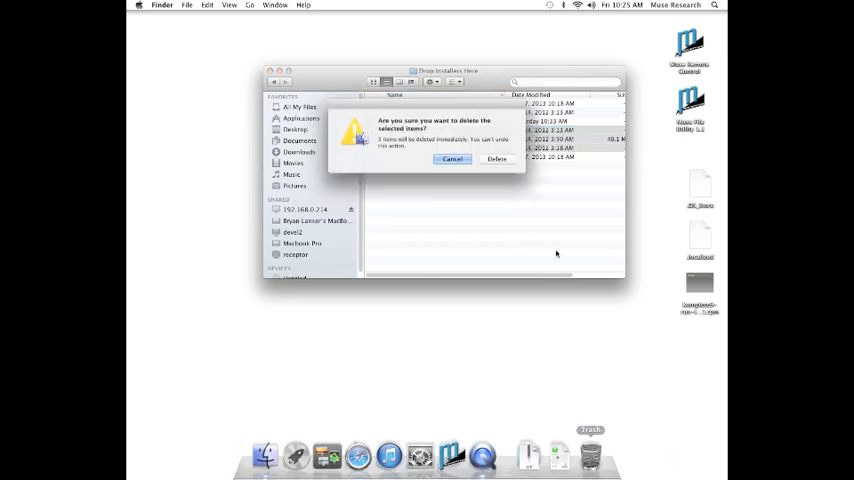
pyautogui.click(497, 159)
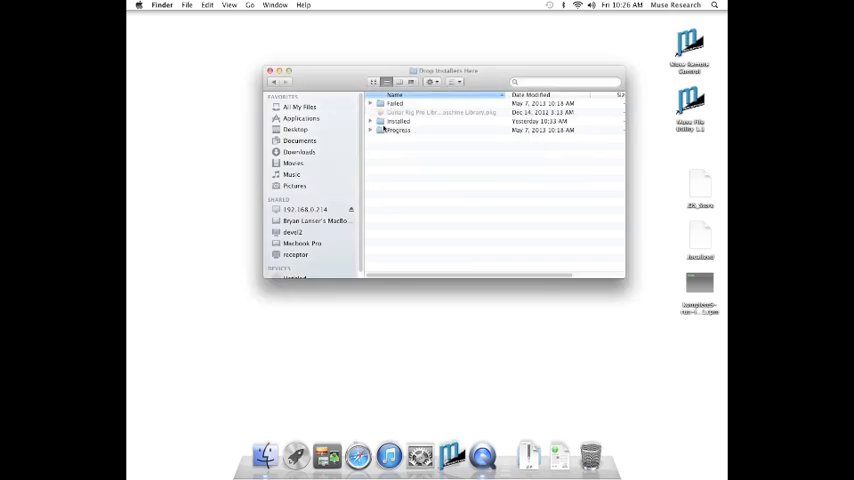
pyautogui.click(440, 112)
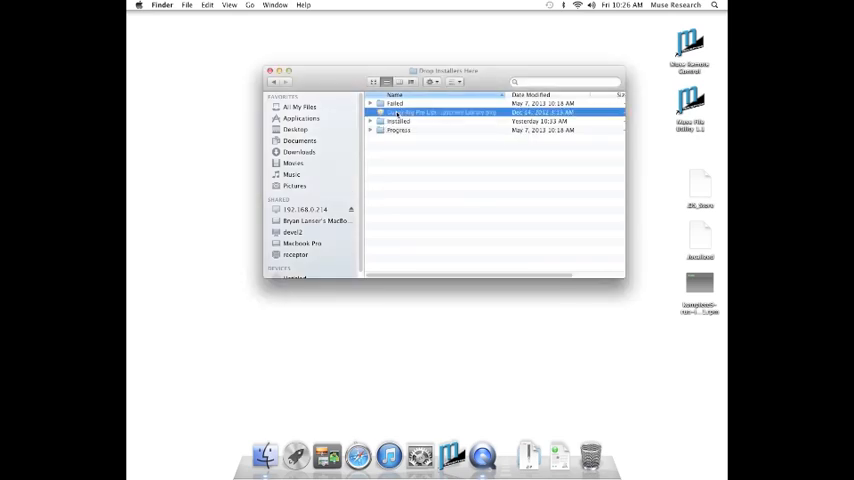